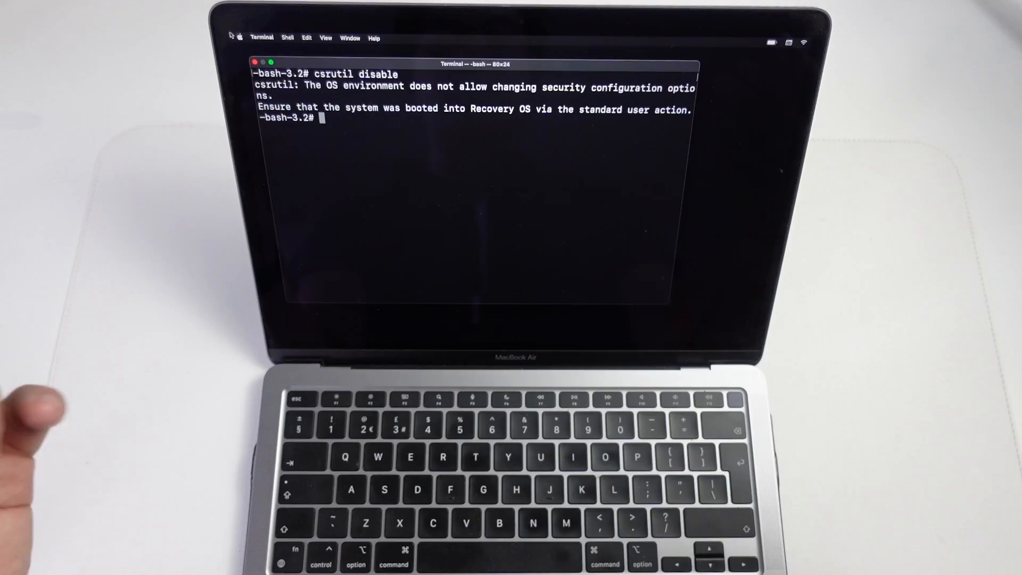
{"action": "mouse_move", "coordinate": [639, 561]}
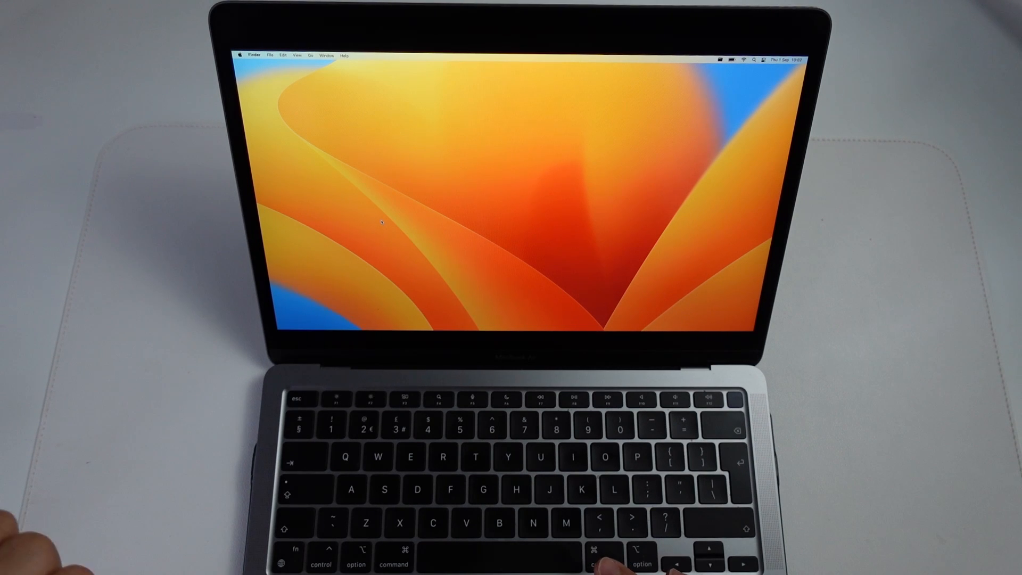
Shut the Mac down completely from the Apple menu instead of restarting
{"action": "left_click", "coordinate": [241, 56]}
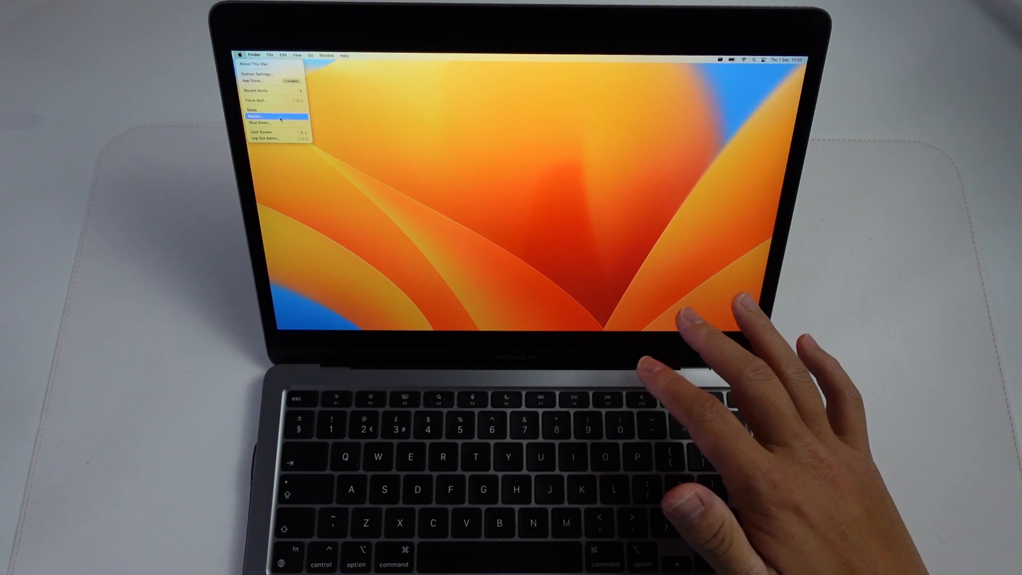
{"action": "mouse_move", "coordinate": [259, 123]}
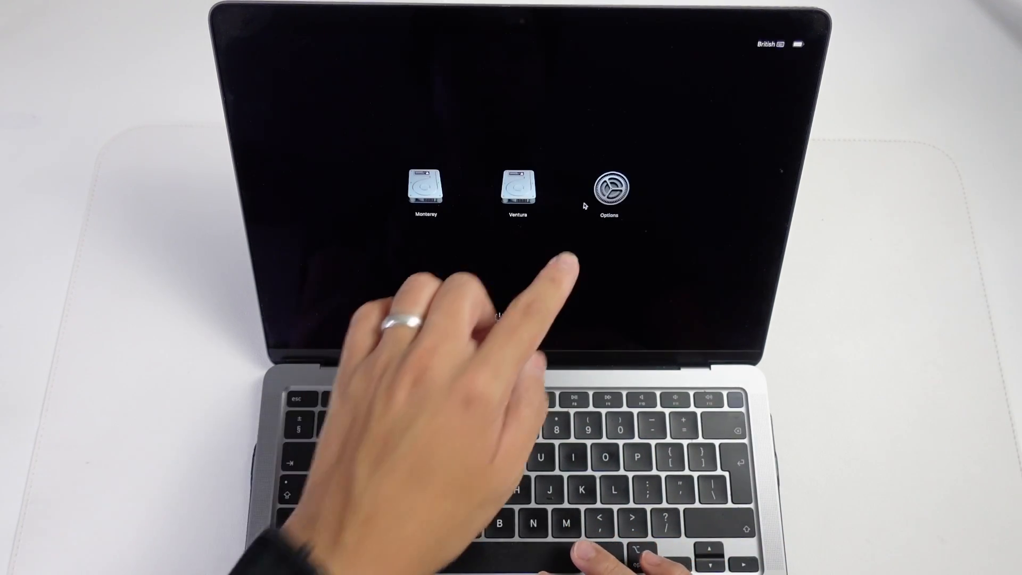
Continue from Startup Options to boot the Mac into macOS Recovery
{"action": "left_click", "coordinate": [608, 190]}
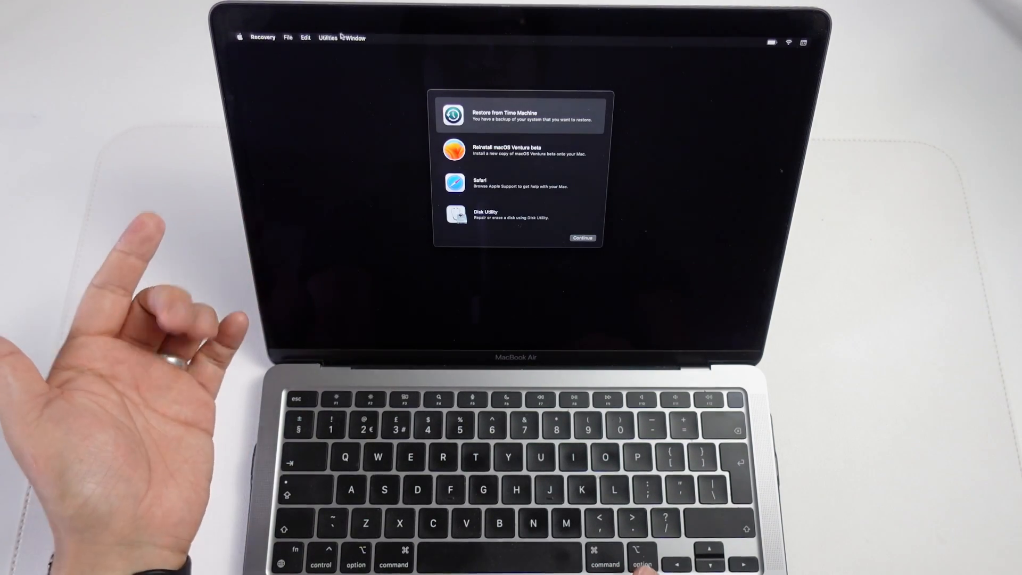
Launch Terminal from Recovery's Utilities menu and begin typing 'csrutil' at the prompt
{"action": "left_click", "coordinate": [328, 37]}
{"action": "type", "text": "c"}
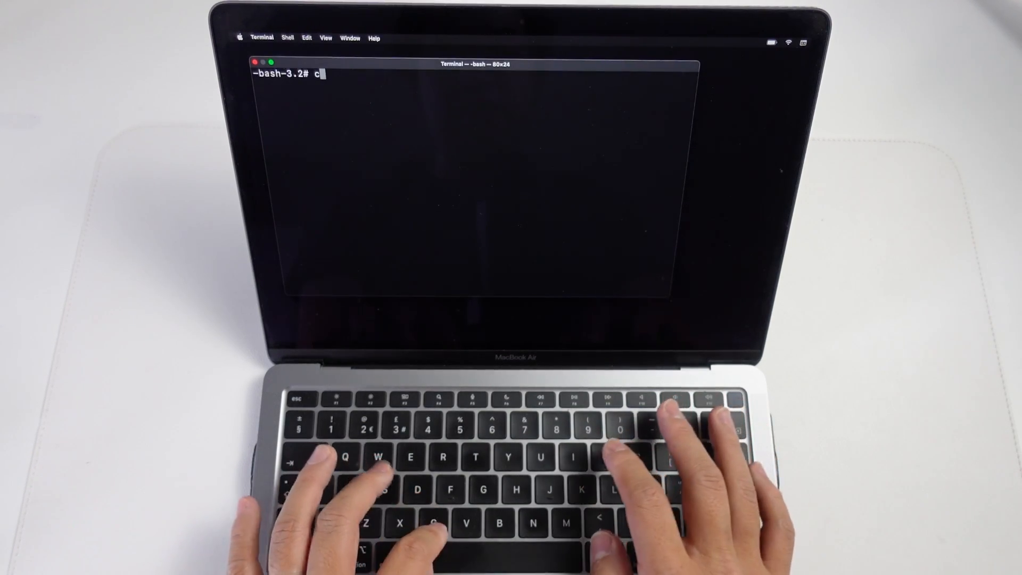
{"action": "type", "text": "srutil"}
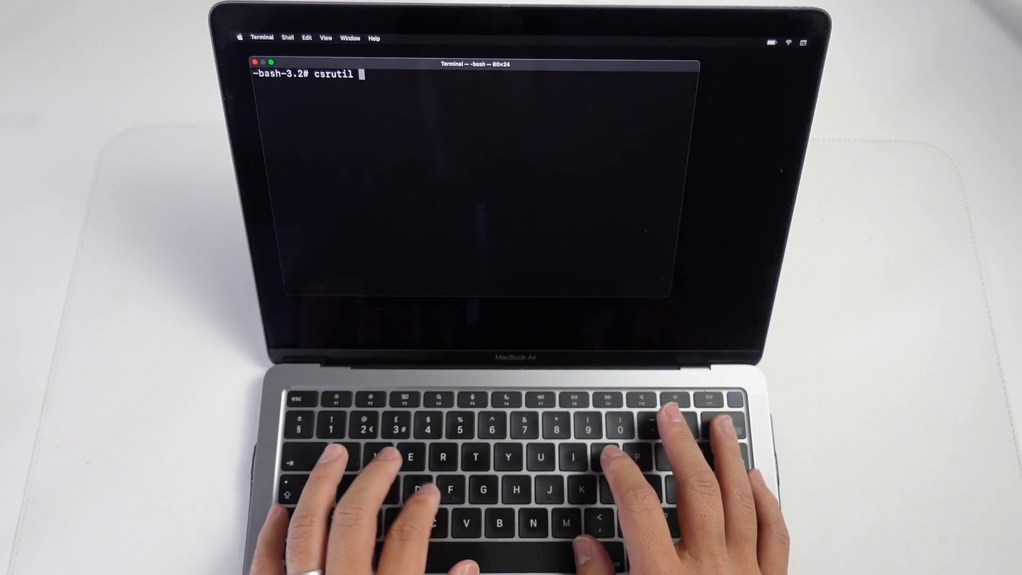